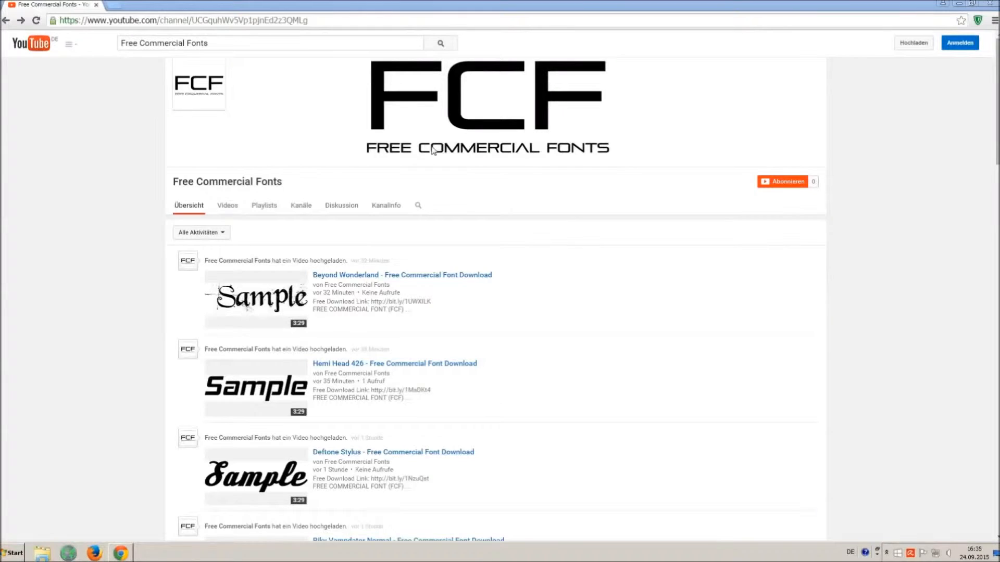
{"action": "mouse_move", "coordinate": [425, 162]}
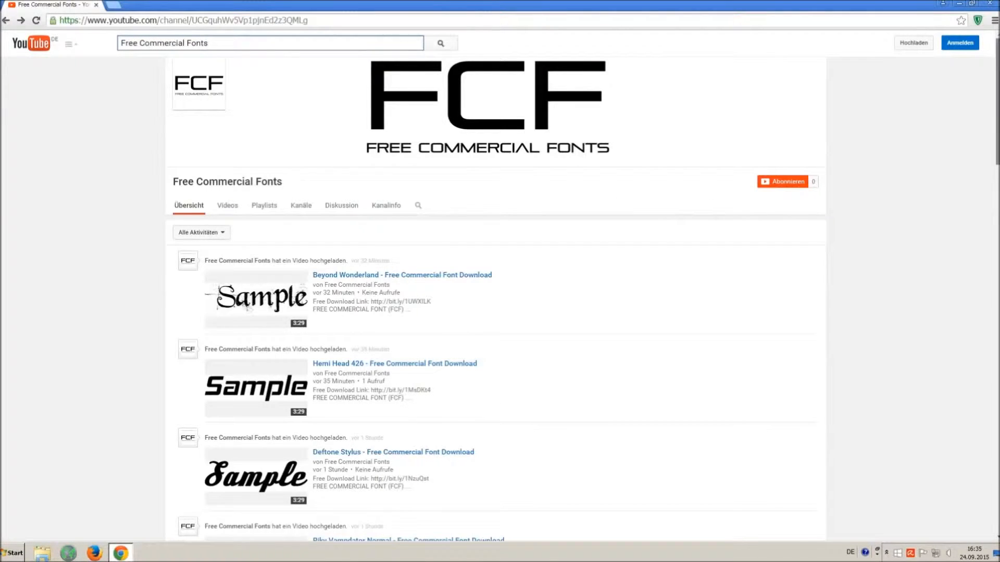
Step: Scroll the Free Commercial Fonts channel uploads until the Riky Vampdator Normal video appears
{"action": "scroll", "scroll_direction": "down", "scroll_amount": 3}
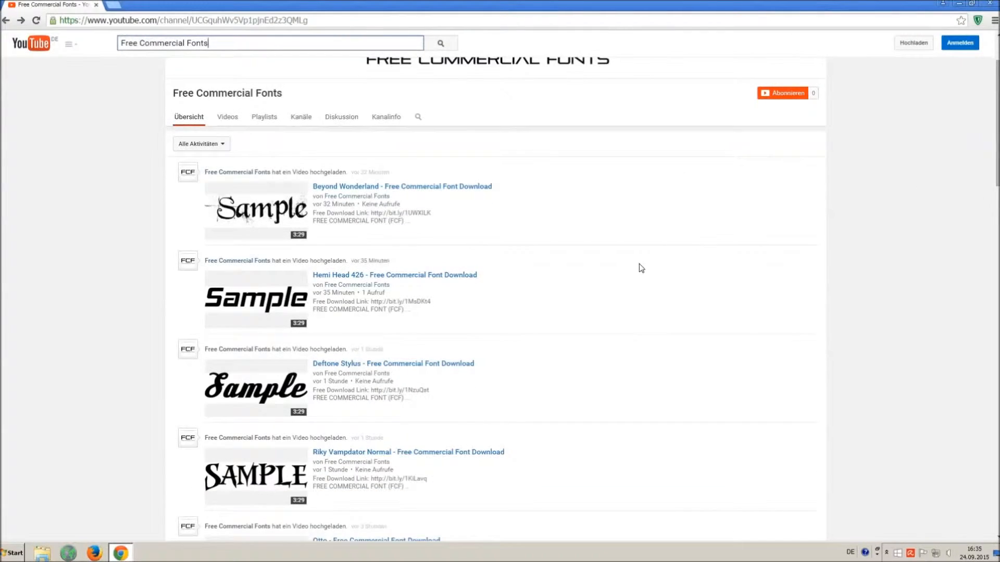
{"action": "scroll", "scroll_direction": "down", "scroll_amount": 3}
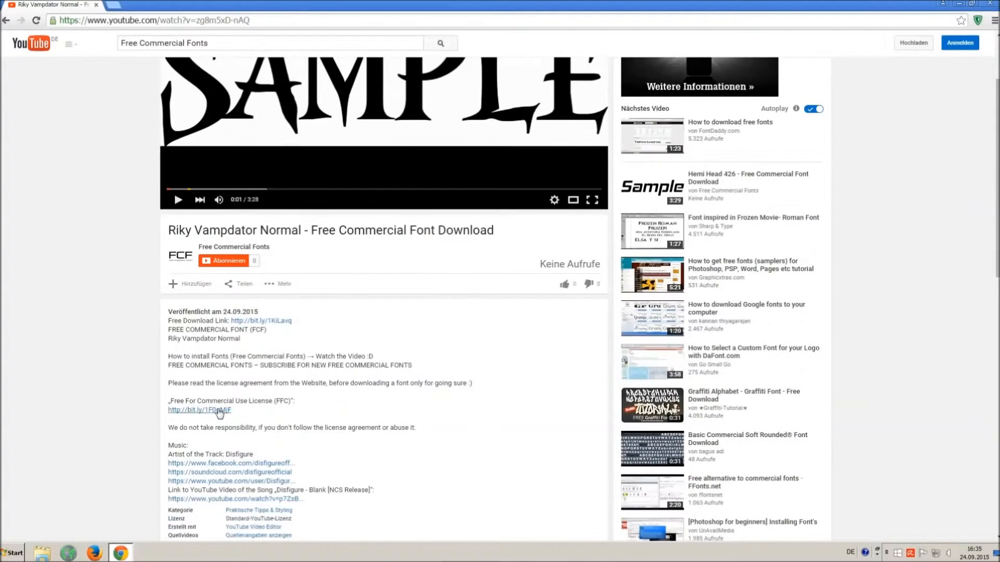
Step: Follow the Free Download Link in the video description to the adf.ly page
{"action": "left_click_drag", "start_coordinate": [167, 383], "coordinate": [232, 410]}
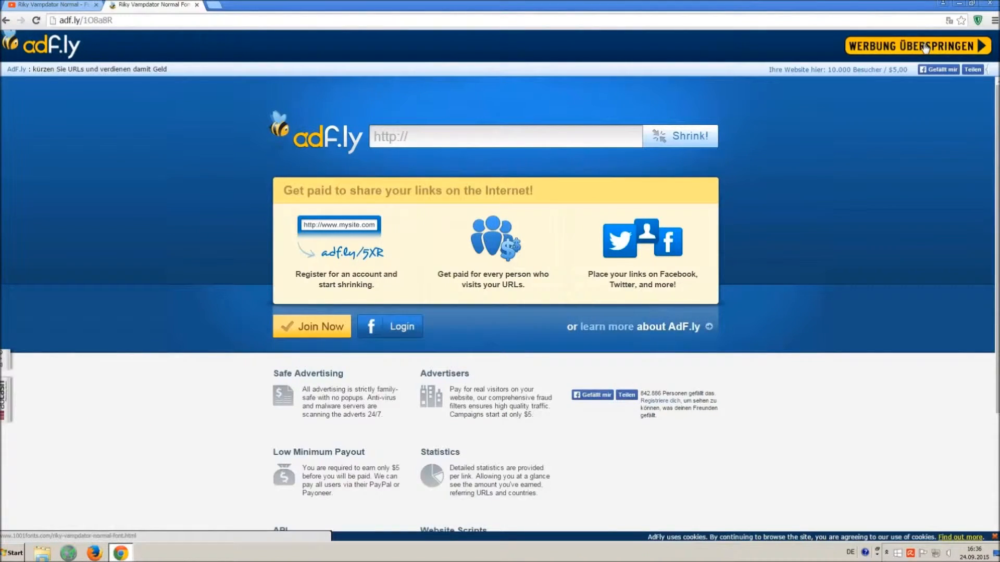
Step: Skip the adf.ly ad and land on the 1001fonts Riky Vampdator Normal page
{"action": "left_click", "coordinate": [916, 46]}
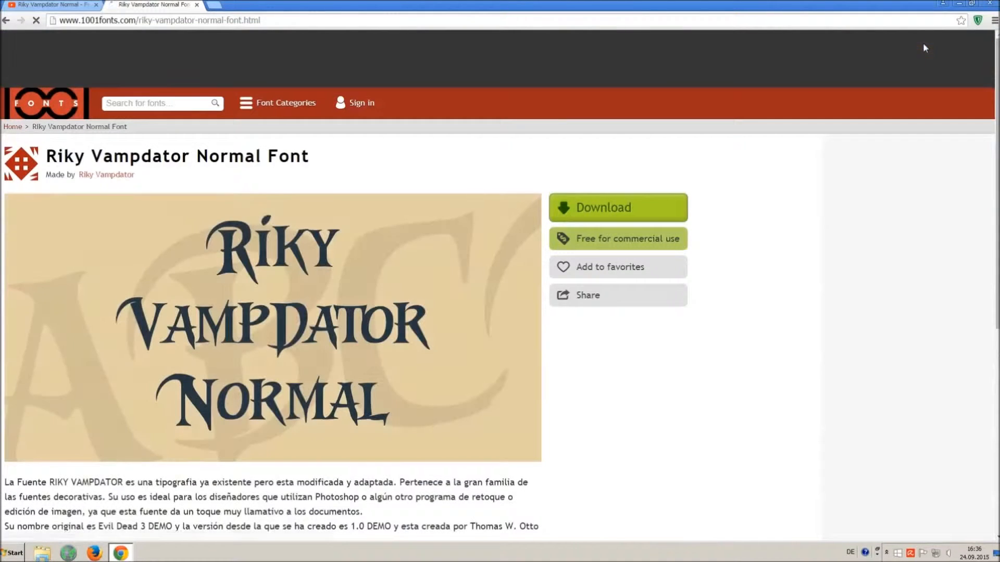
{"action": "left_click_drag", "start_coordinate": [47, 156], "coordinate": [140, 156]}
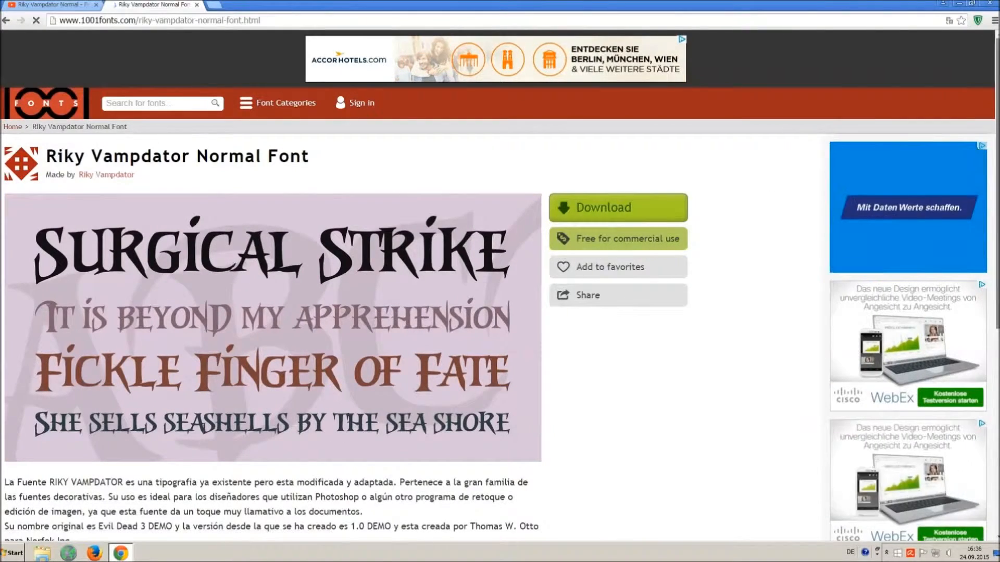
{"action": "scroll", "scroll_direction": "down", "scroll_amount": 3}
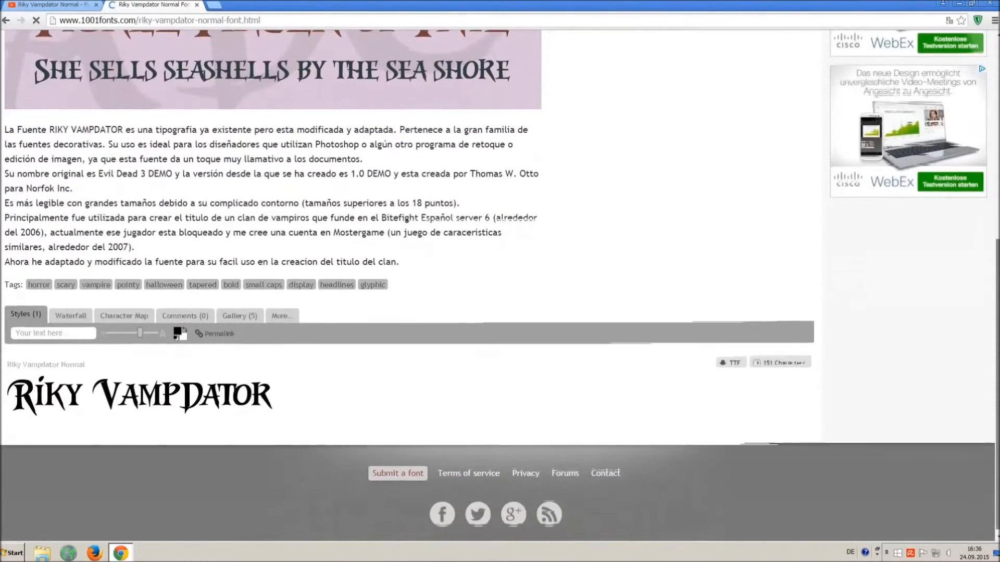
Step: Download Riky Vampdator Normal as a TTF file from the Styles section
{"action": "left_click", "coordinate": [731, 361]}
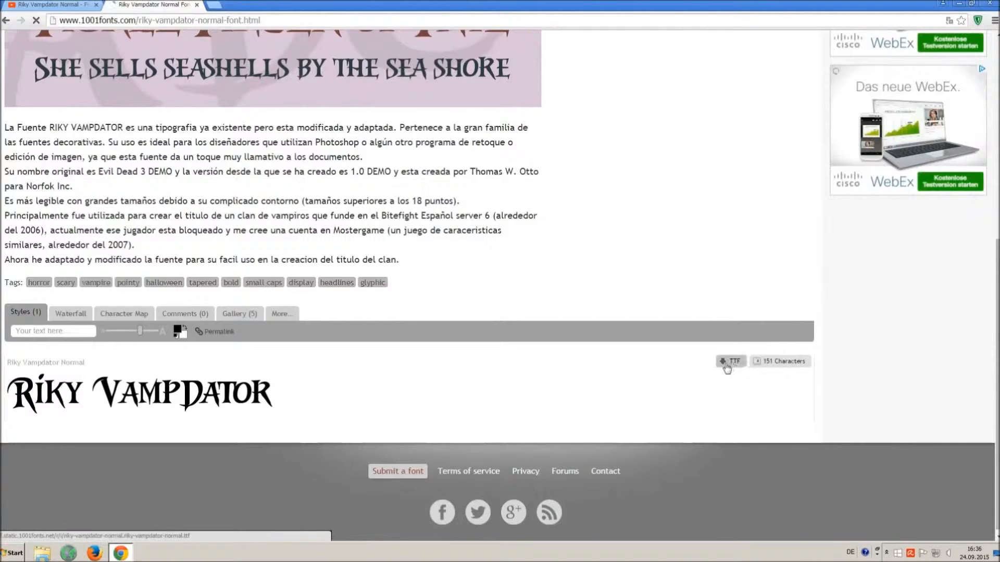
{"action": "left_click", "coordinate": [731, 361]}
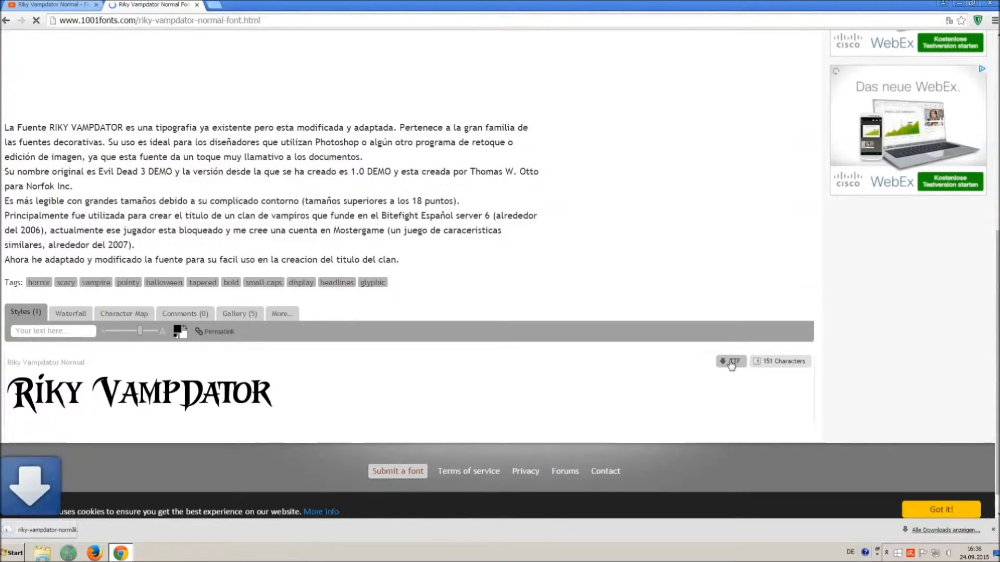
{"action": "left_click", "coordinate": [730, 361]}
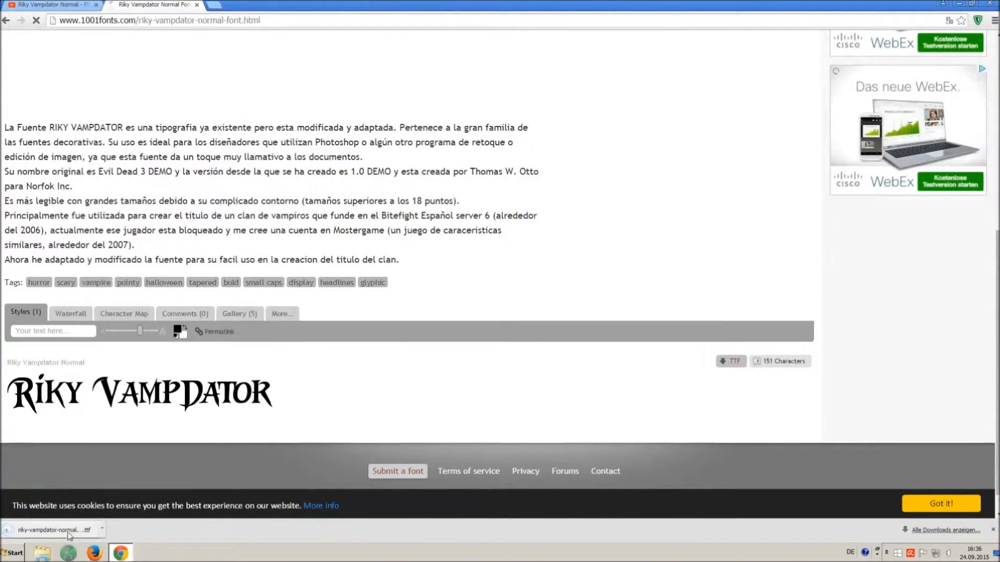
{"action": "left_click", "coordinate": [12, 552]}
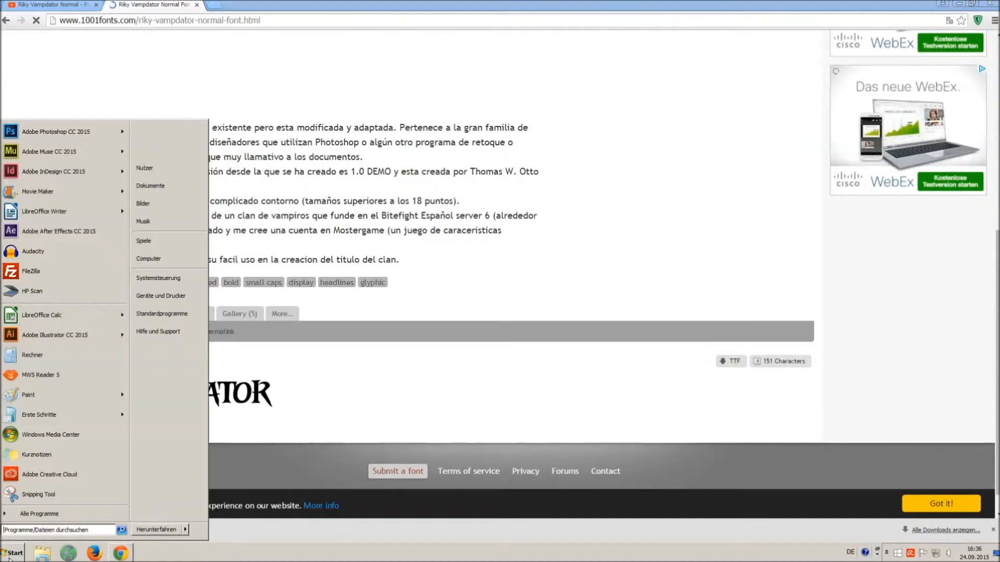
Step: Search Systemsteuerung for 'font' and open the Schriftarten folder of installed fonts
{"action": "left_click", "coordinate": [158, 278]}
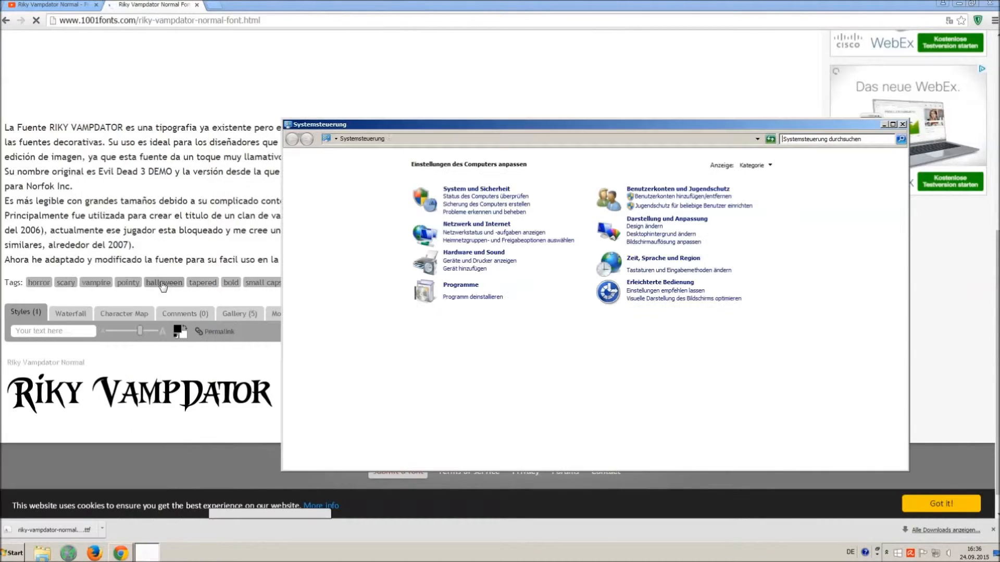
{"action": "left_click", "coordinate": [836, 139]}
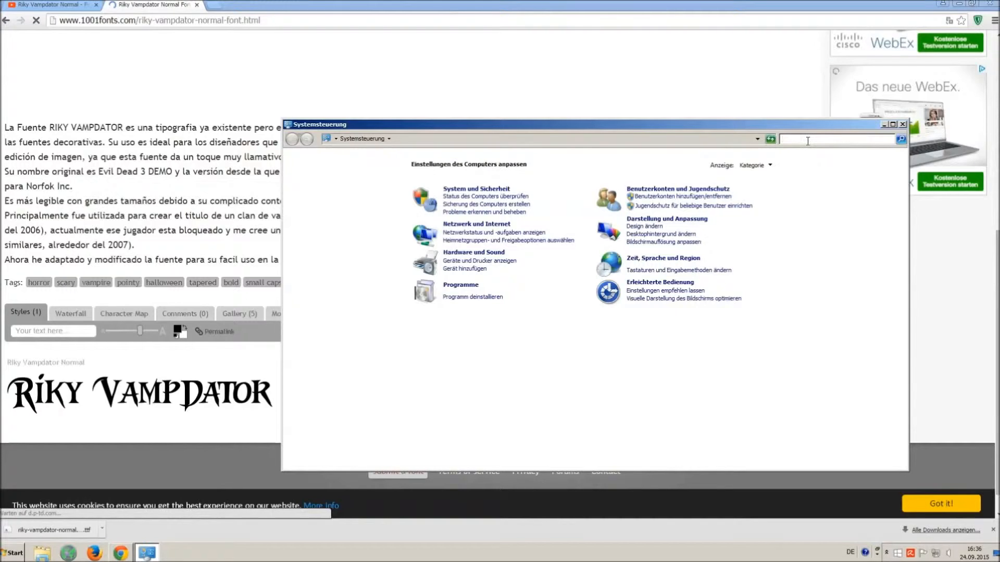
{"action": "type", "text": "font"}
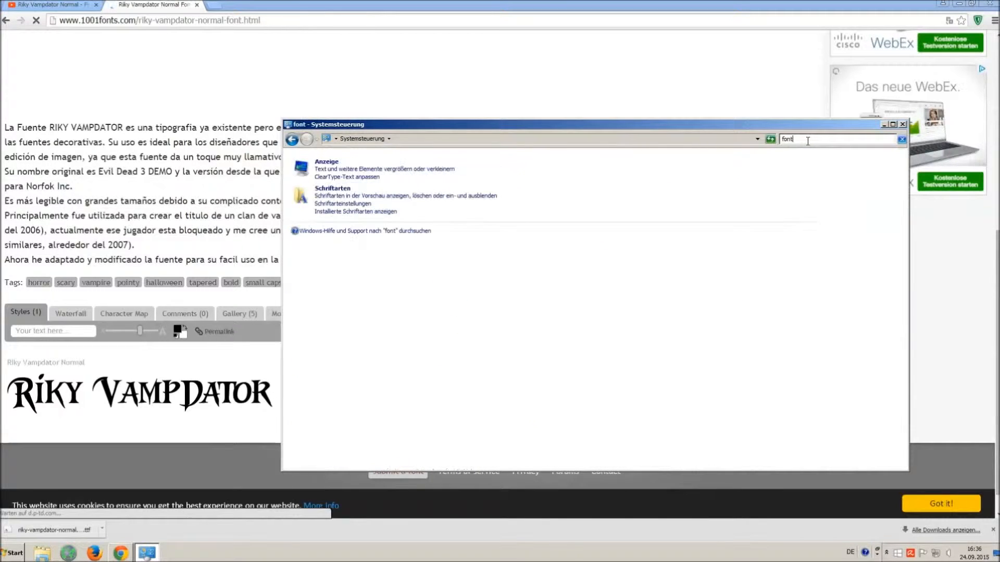
{"action": "mouse_move", "coordinate": [731, 159]}
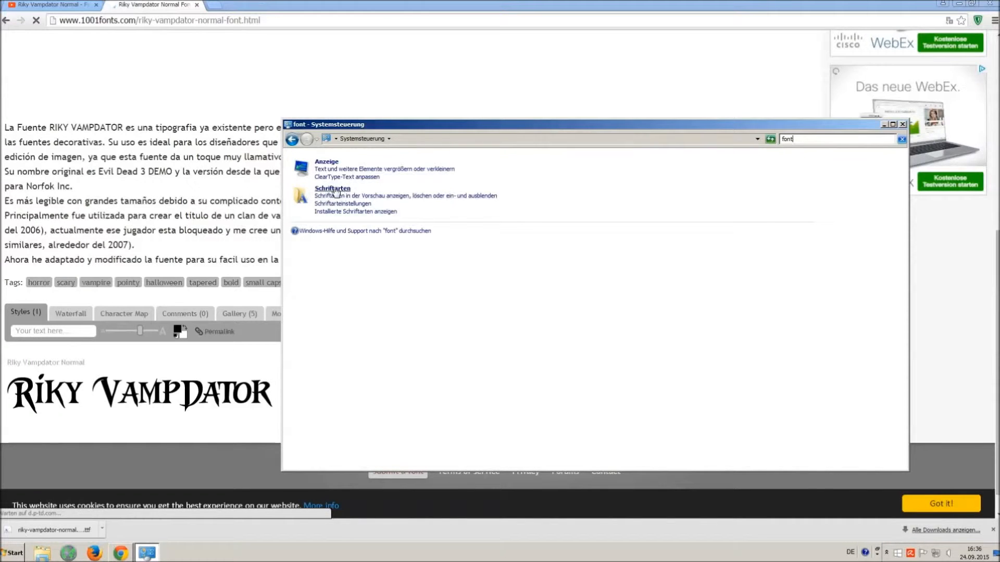
{"action": "left_click", "coordinate": [332, 188]}
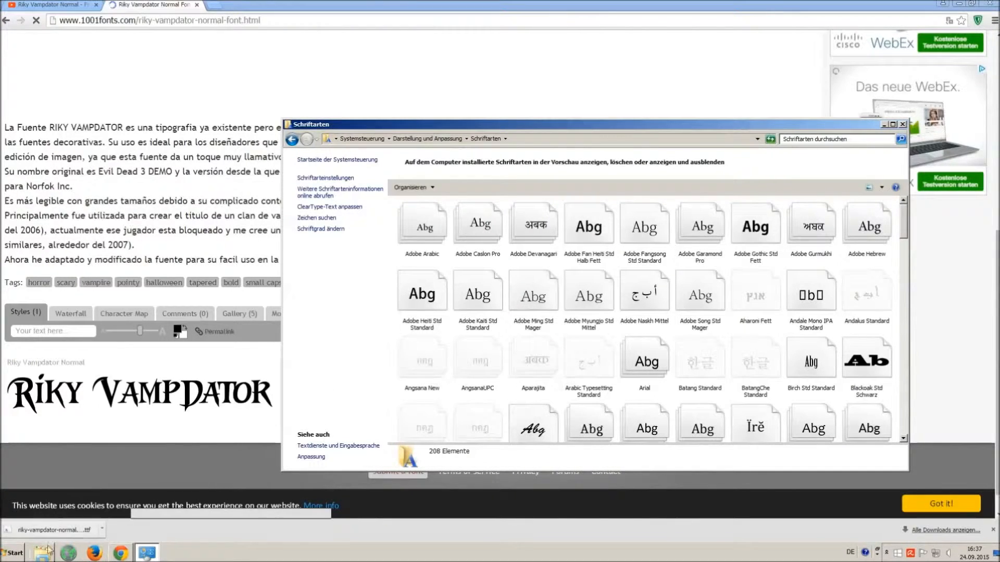
Step: Bring up Windows Explorer to drag the downloaded TTF into the Schriftarten folder
{"action": "left_click", "coordinate": [12, 552]}
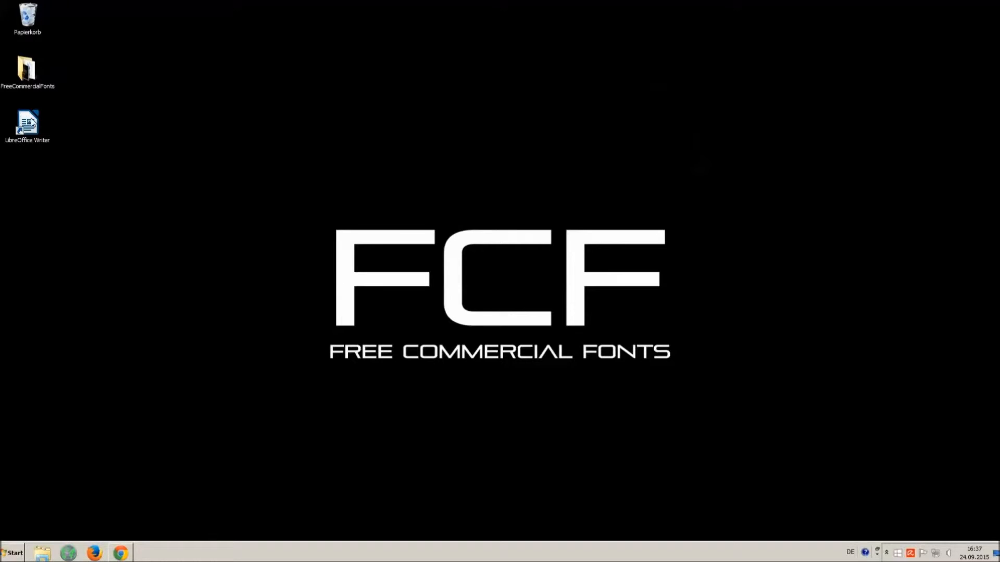
Step: Launch Writer and write 'O MG THIS VOICE IS SO ANNOYING !!!' in a blank document
{"action": "double_click", "coordinate": [28, 122]}
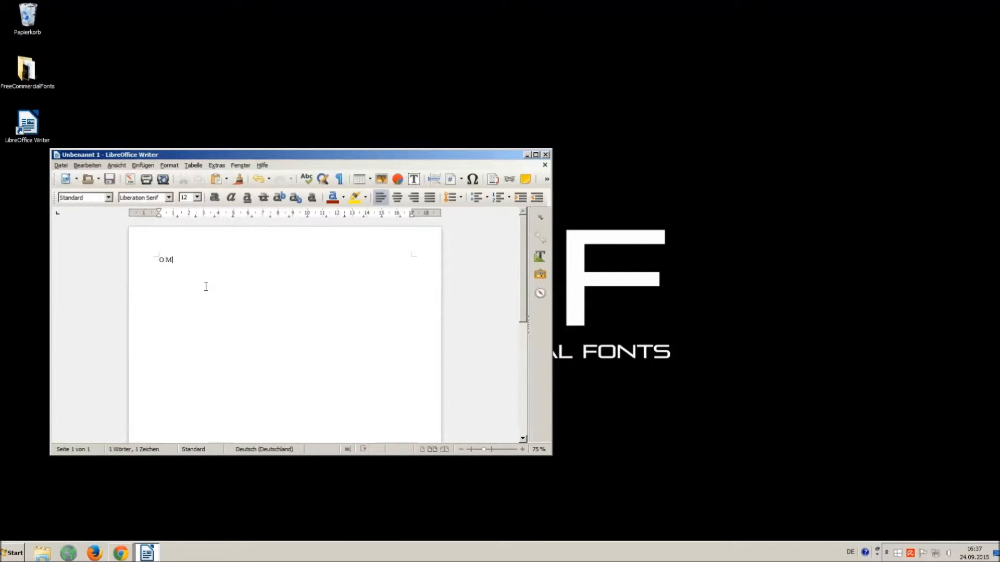
{"action": "type", "text": "G THIS"}
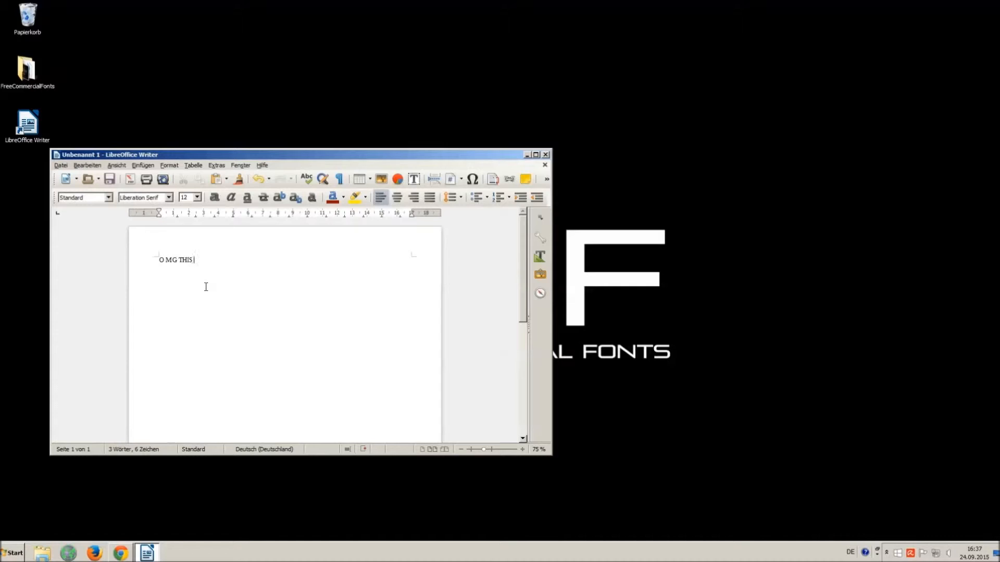
{"action": "type", "text": "VOICE IS SO"}
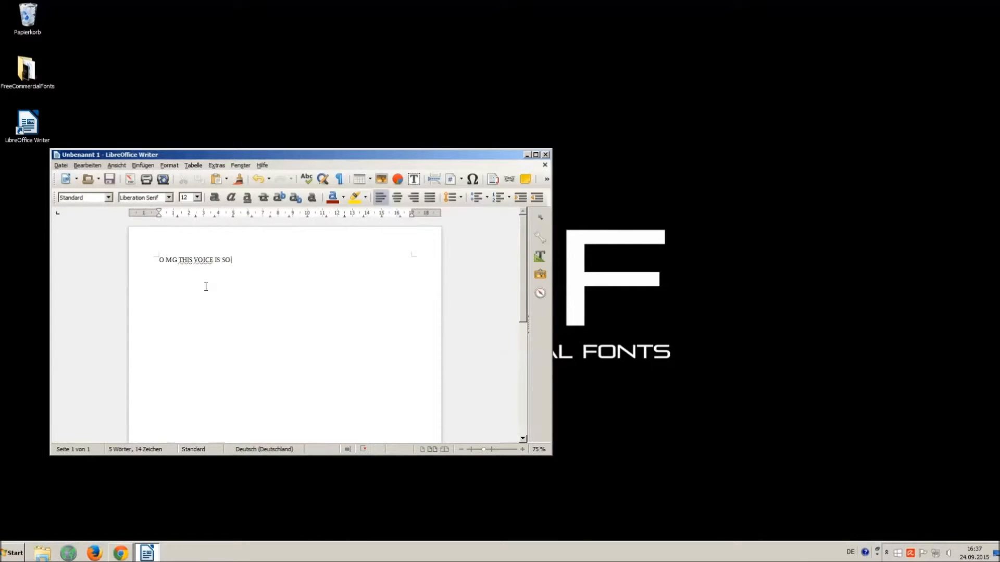
{"action": "type", "text": "ANNOYING"}
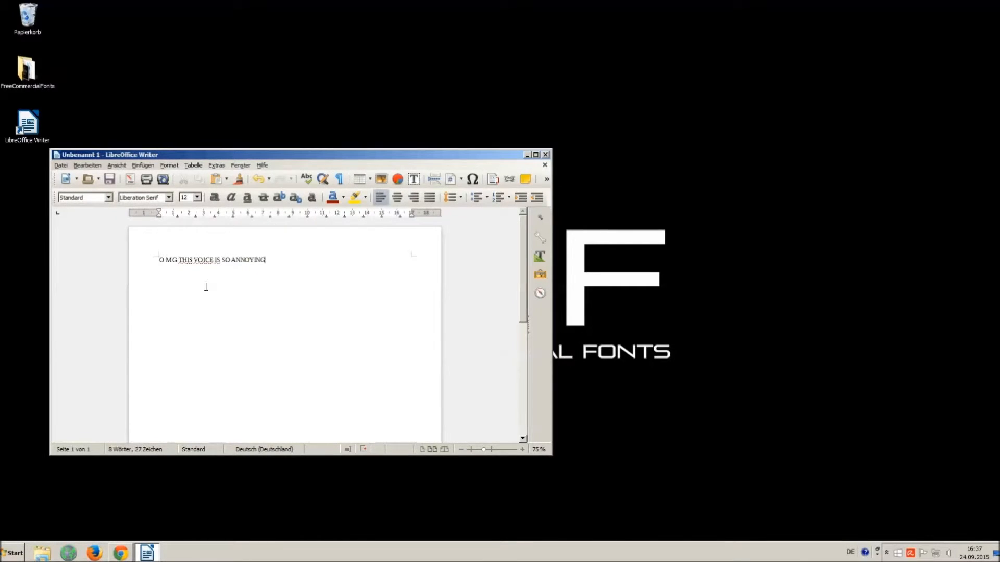
{"action": "type", "text": "!!! :)"}
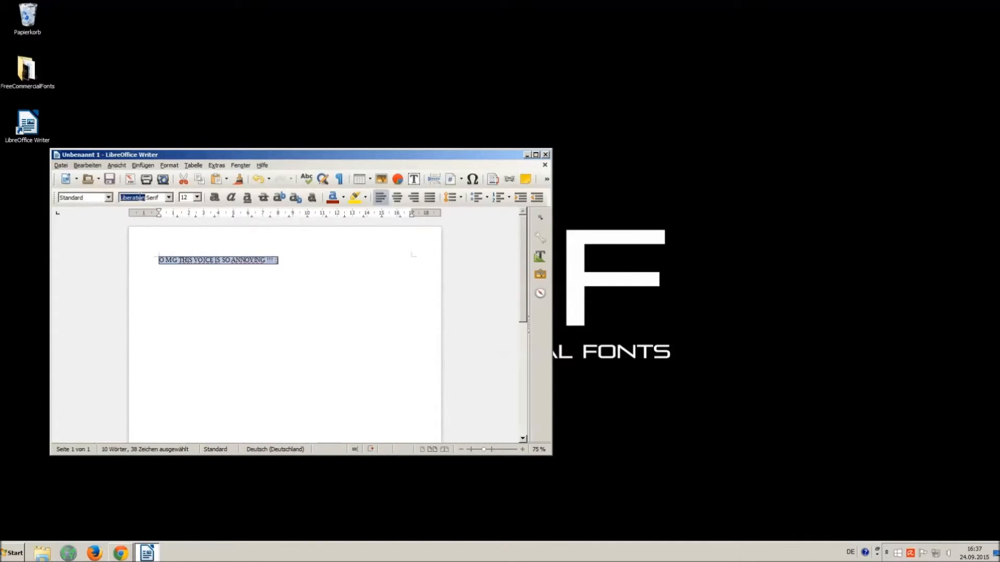
{"action": "mouse_move", "coordinate": [83, 196]}
{"action": "type", "text": "Vam"}
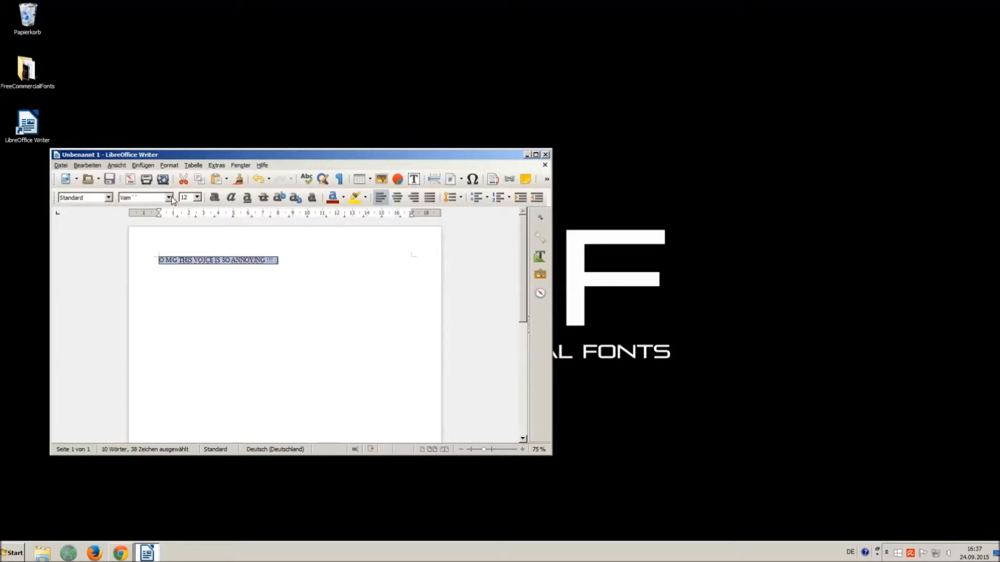
Step: Set the selected line to Riky Vampdator Normal at font size 16
{"action": "left_click", "coordinate": [168, 197]}
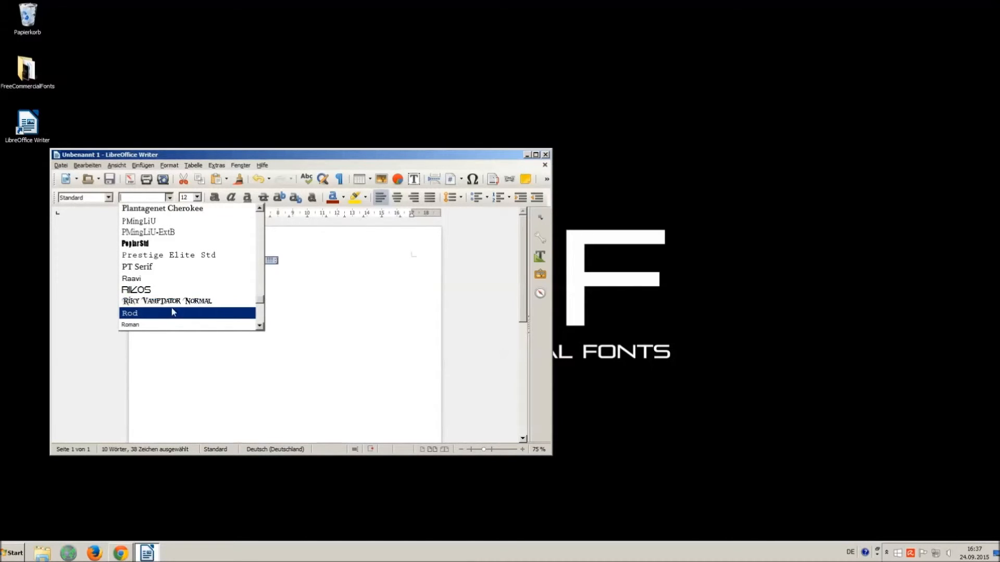
{"action": "left_click", "coordinate": [167, 301]}
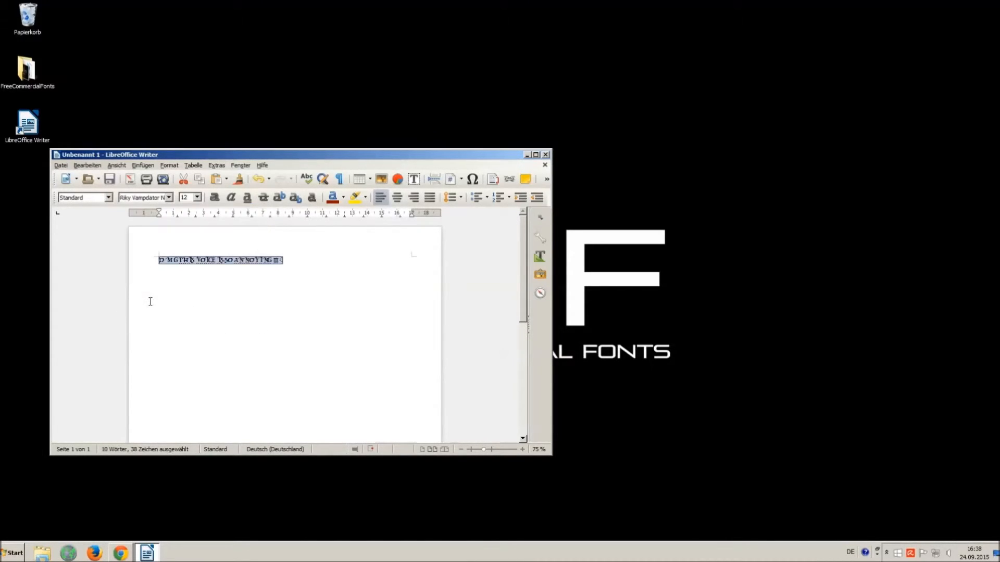
{"action": "left_click", "coordinate": [196, 197]}
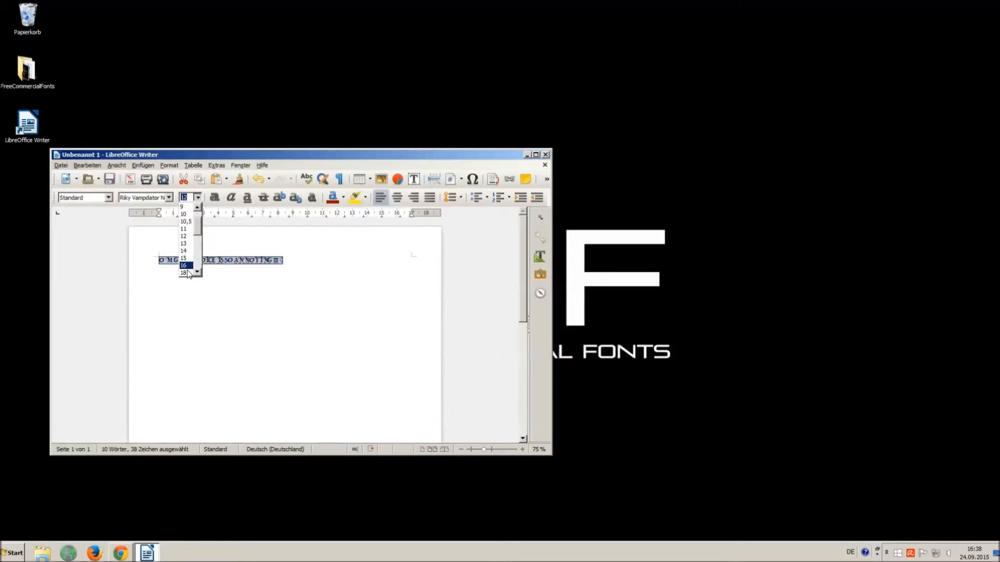
{"action": "left_click", "coordinate": [182, 265]}
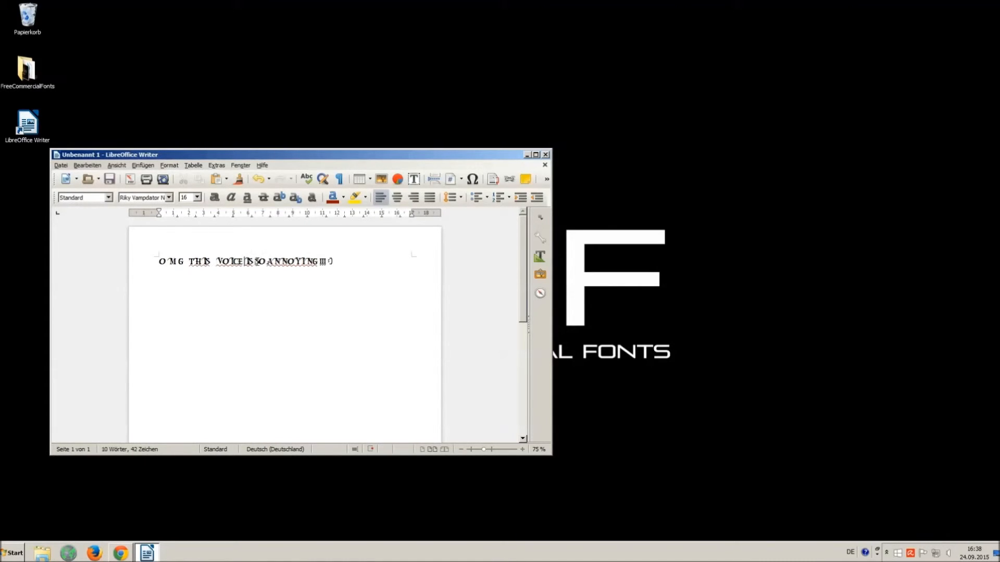
{"action": "type", "text": "\" \""}
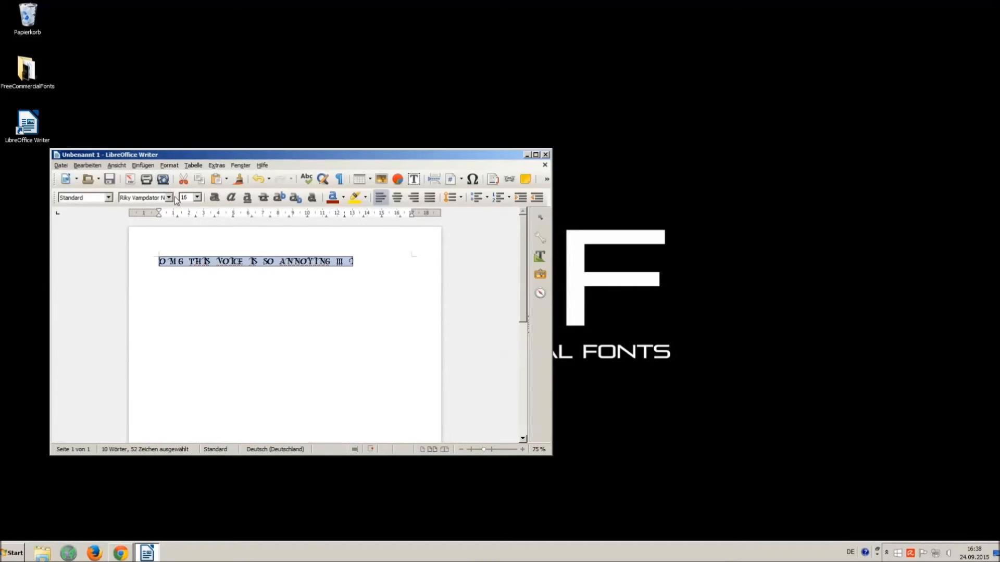
{"action": "mouse_move", "coordinate": [612, 144]}
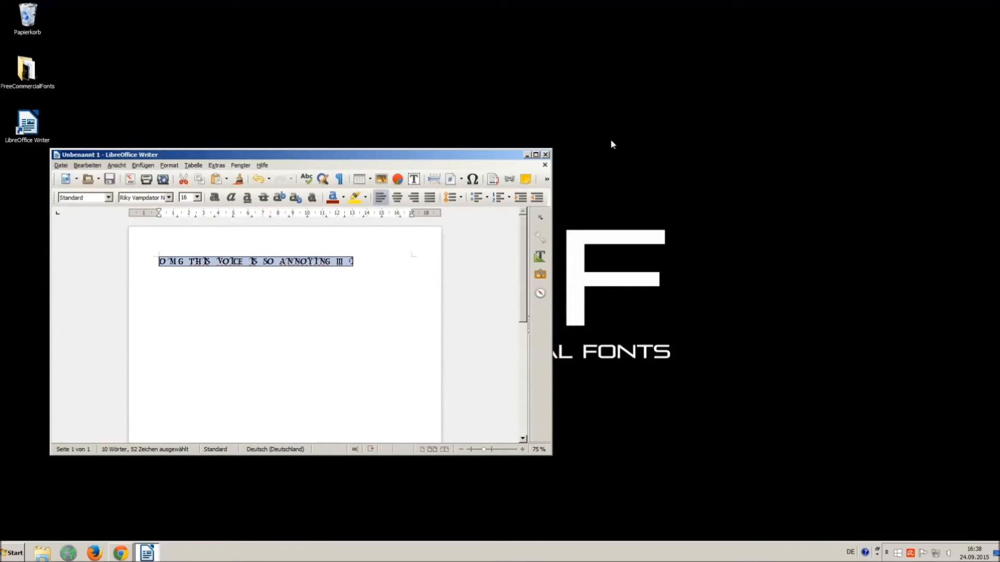
{"action": "left_click", "coordinate": [545, 154]}
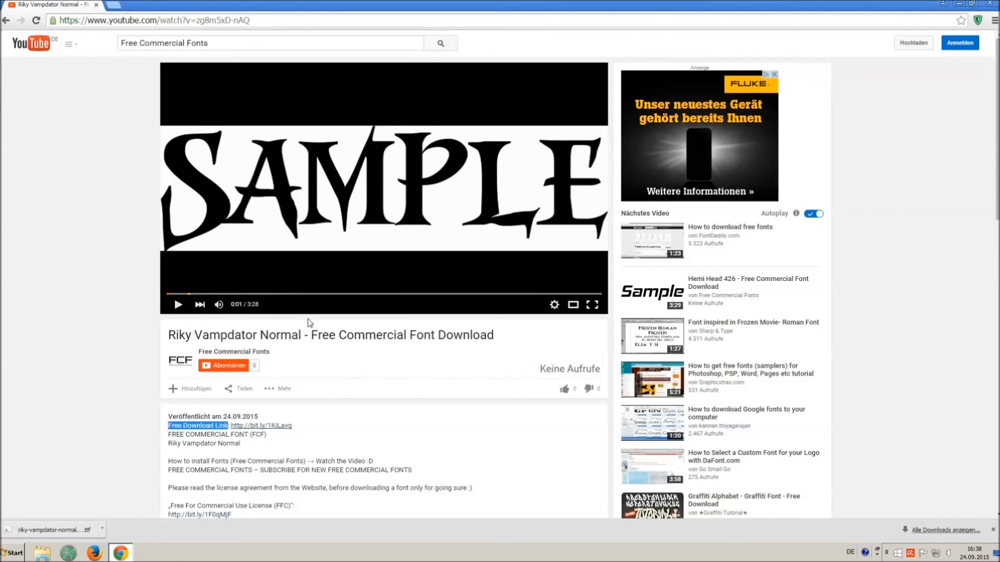
{"action": "mouse_move", "coordinate": [565, 389]}
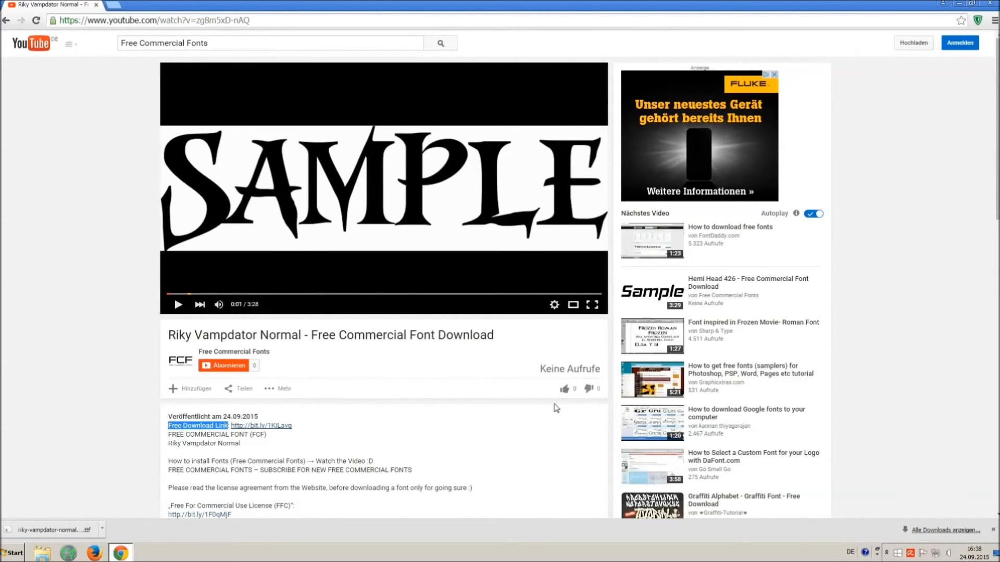
{"action": "mouse_move", "coordinate": [565, 389]}
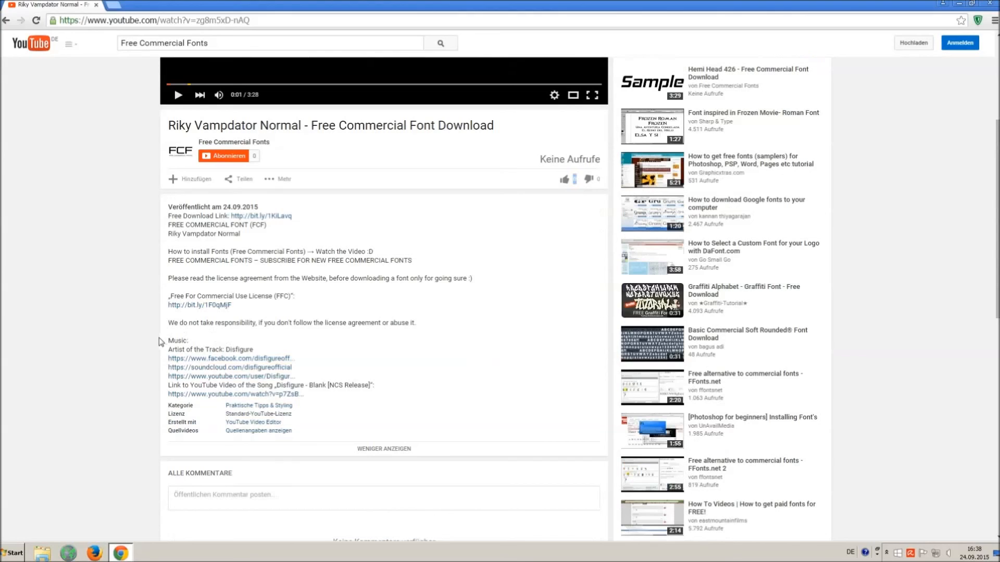
Step: Highlight the music credits text in the expanded YouTube video description
{"action": "left_click_drag", "start_coordinate": [167, 340], "coordinate": [304, 393]}
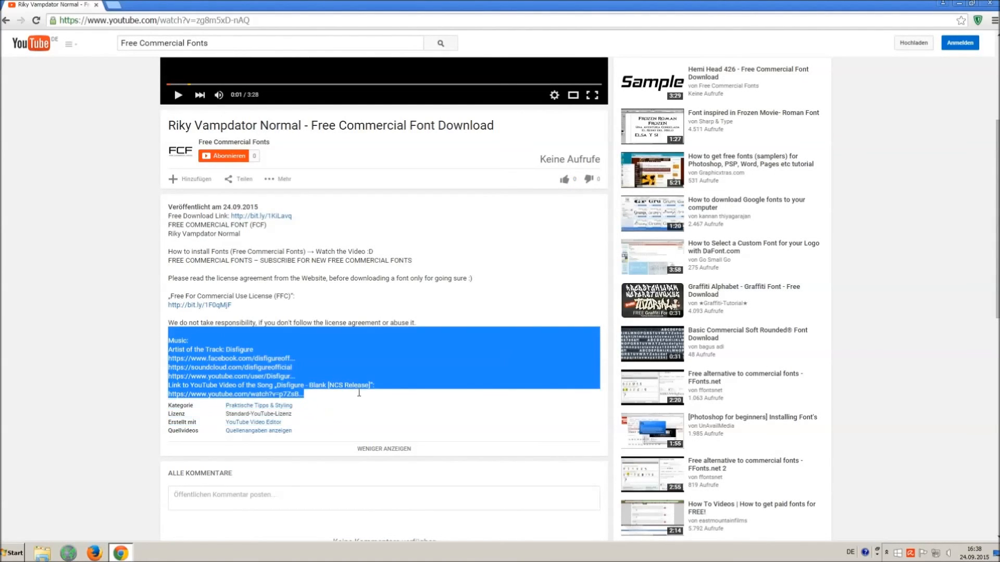